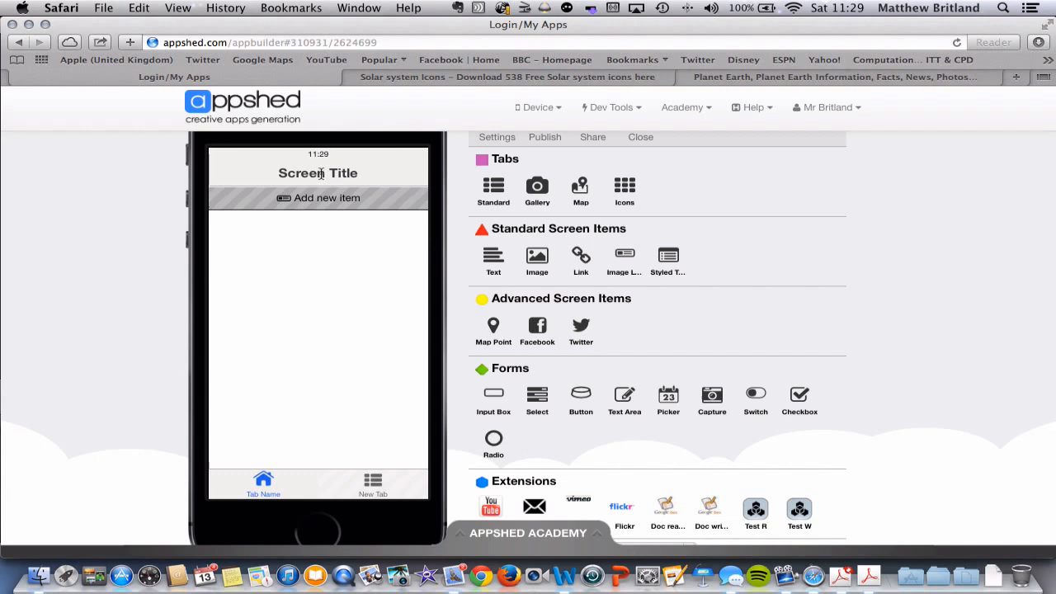
mouse_move(383, 231)
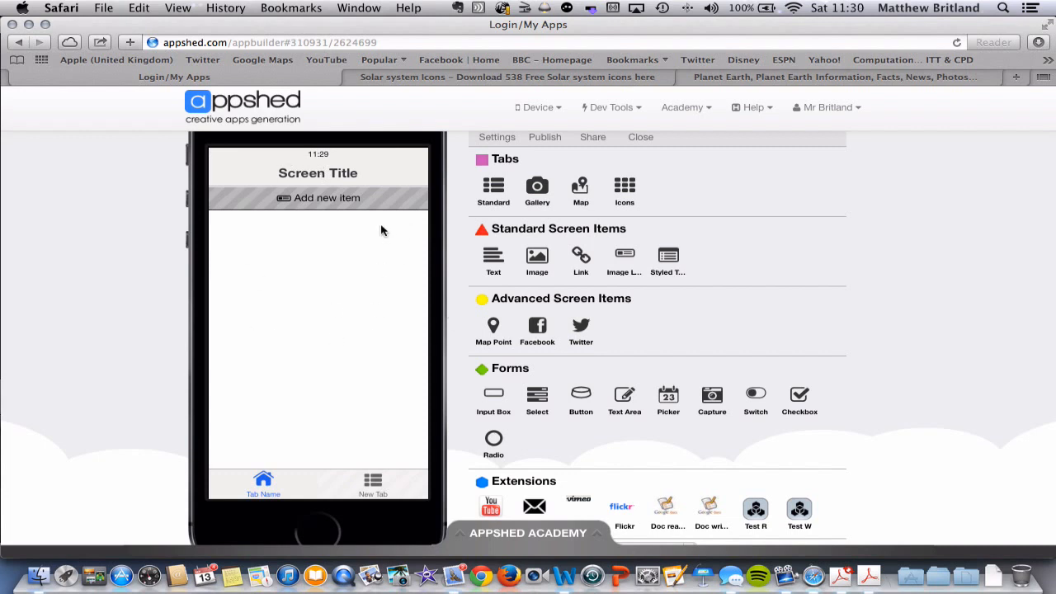
mouse_move(357, 201)
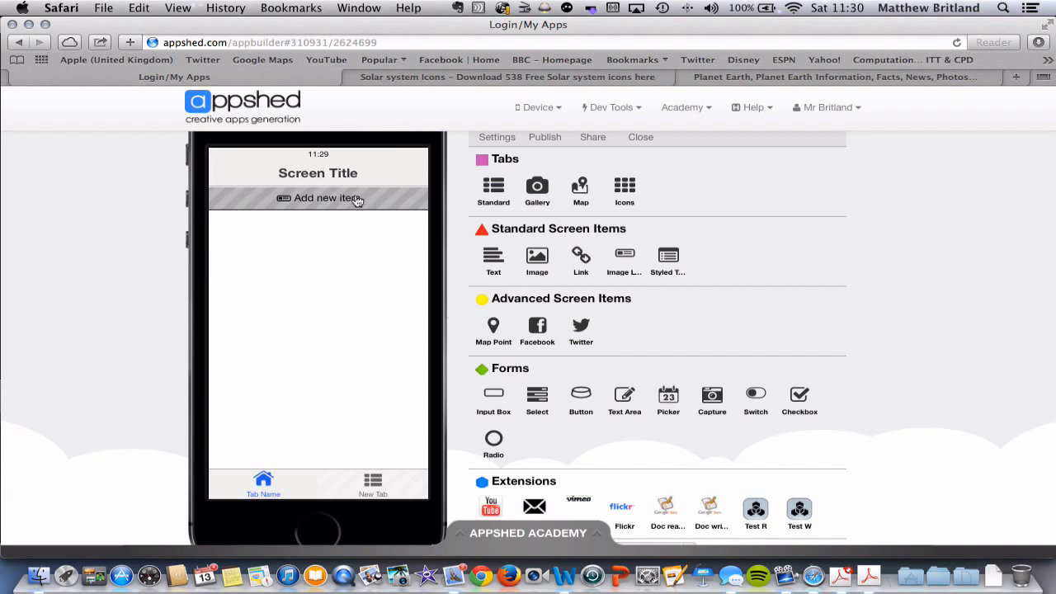
mouse_move(393, 350)
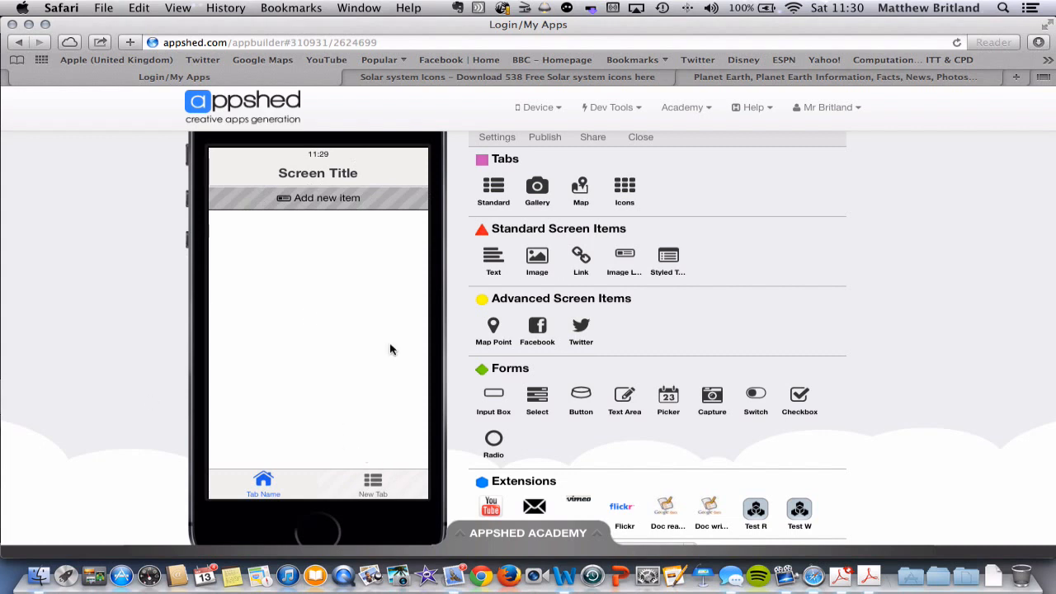
mouse_move(264, 482)
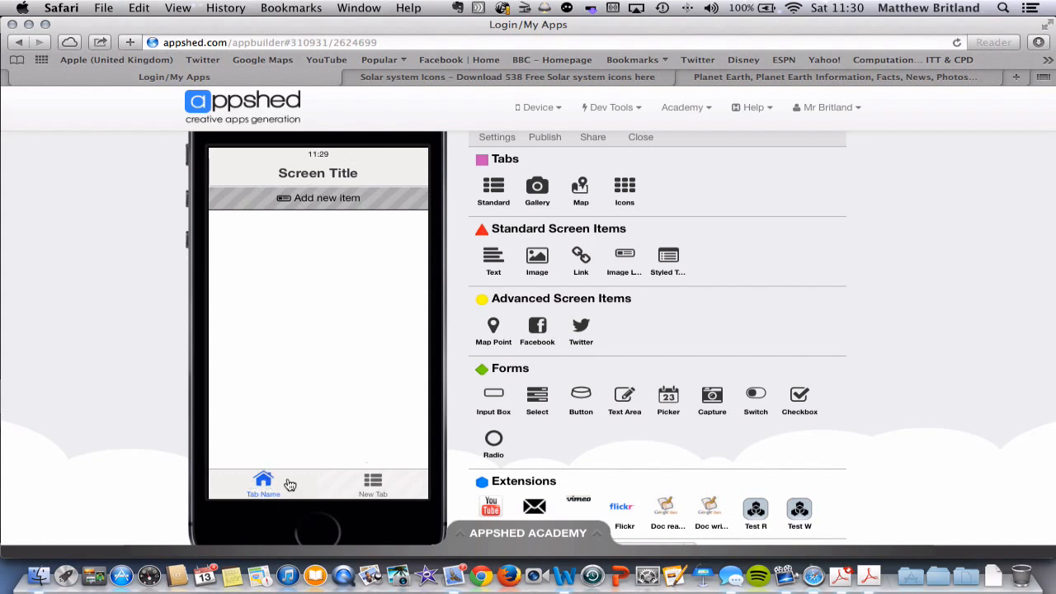
Scroll the builder view down to reach the tab options
scroll("down", 3)
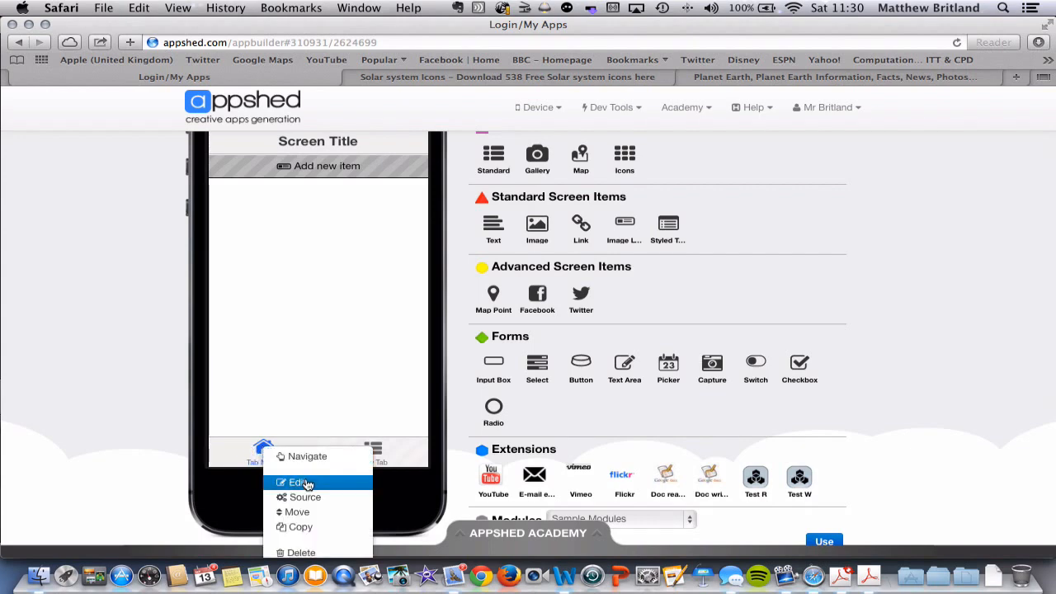
Rename the first tab to Menu
left_click(297, 482)
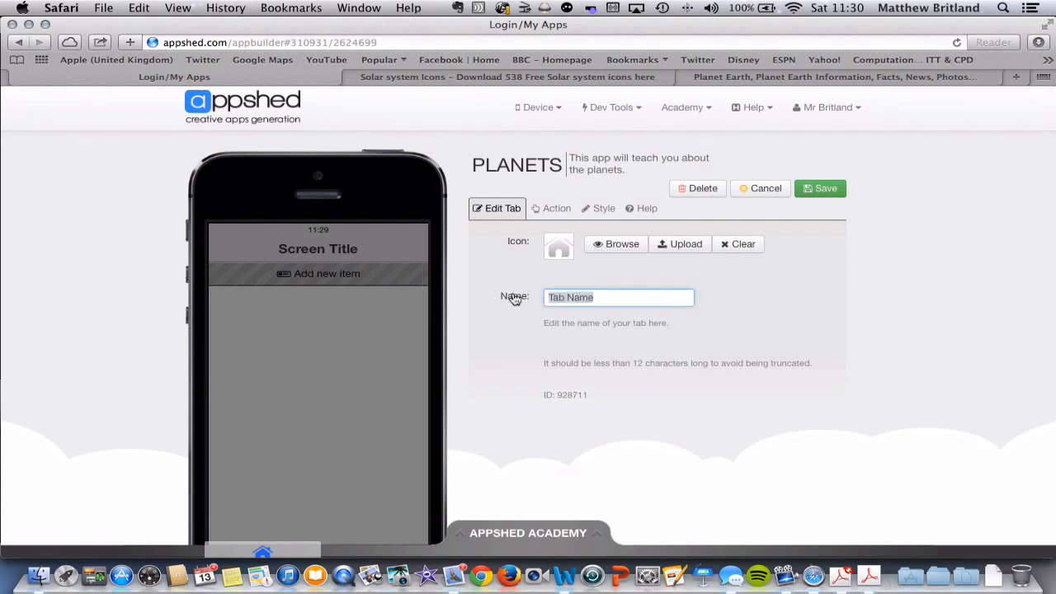
type("Menu")
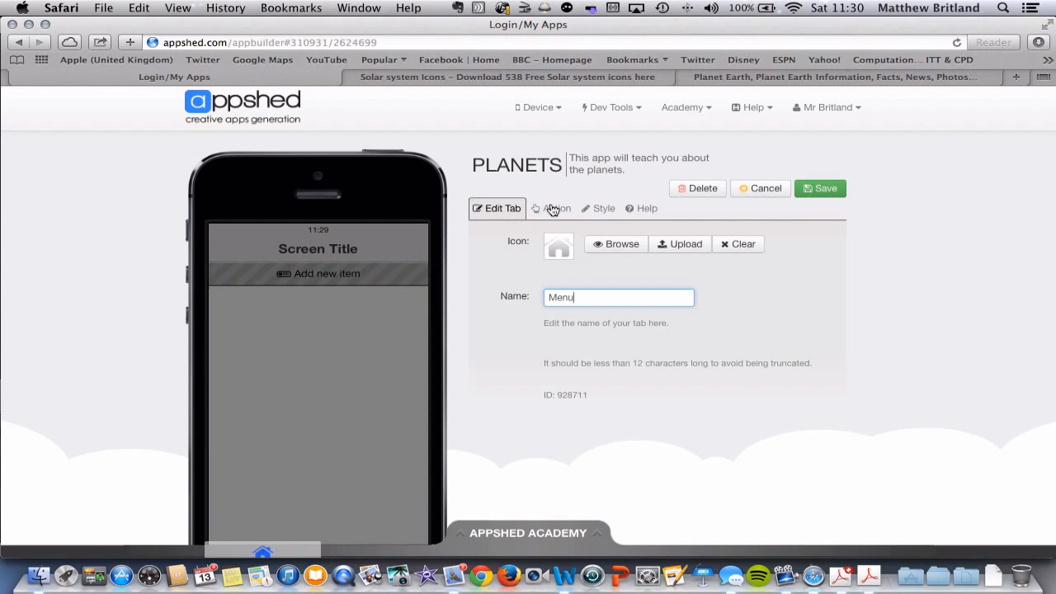
Link the Menu tab to an Icons Screen and save the changes
left_click(556, 208)
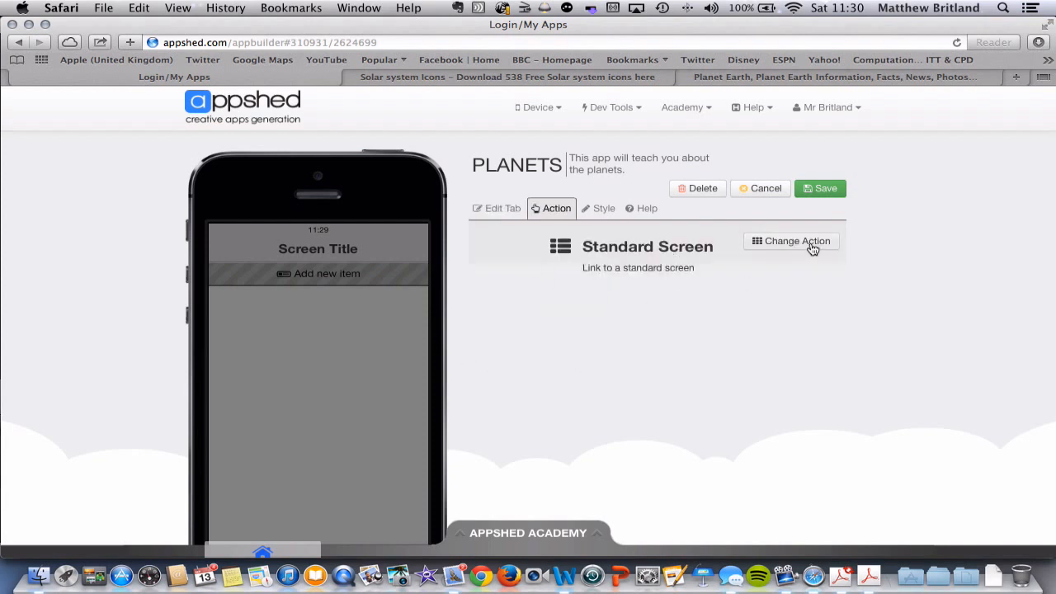
left_click(790, 241)
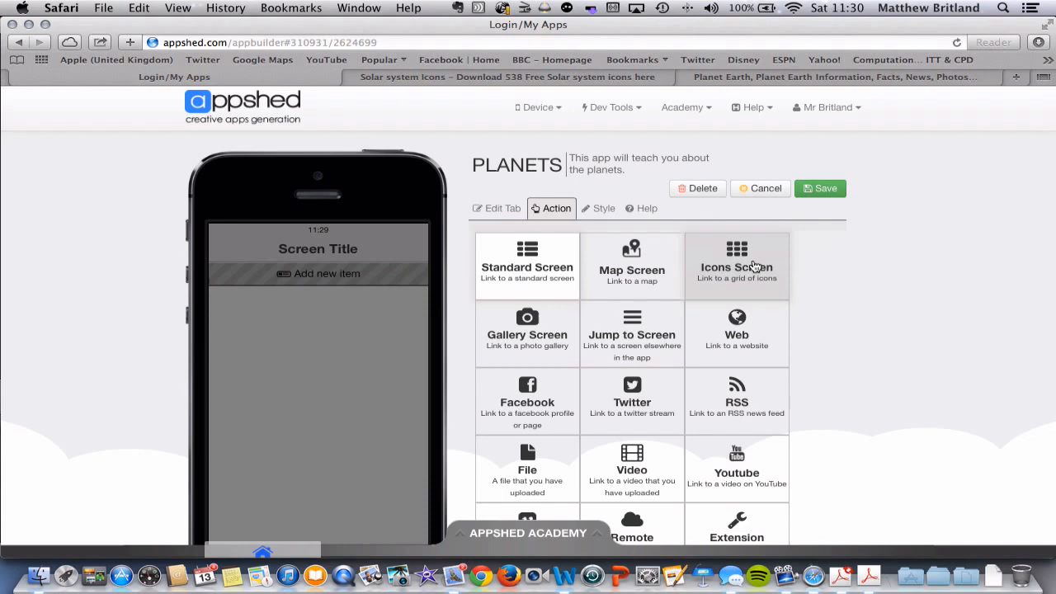
left_click(736, 264)
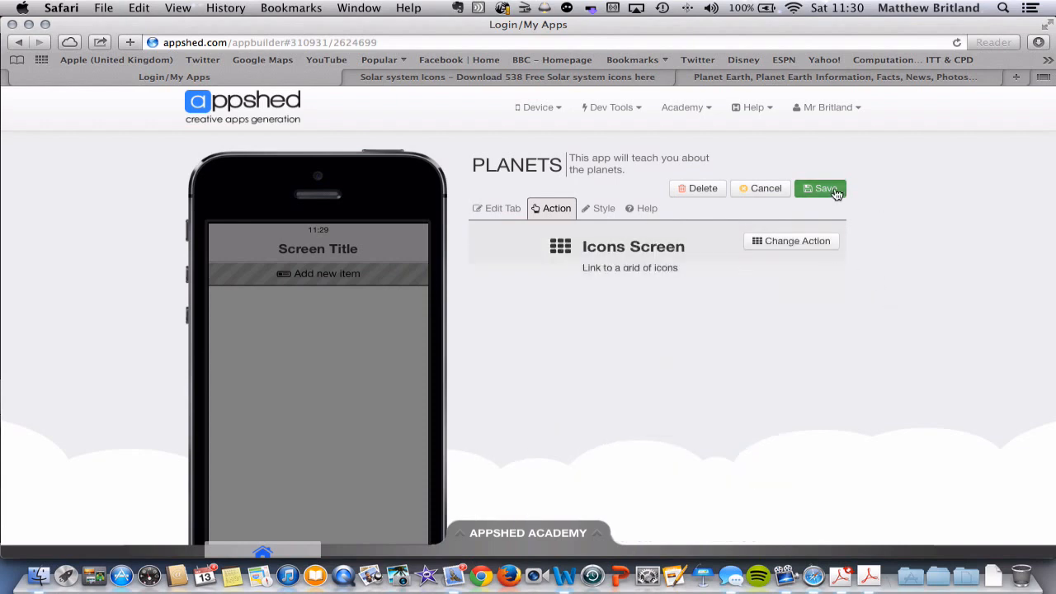
left_click(820, 188)
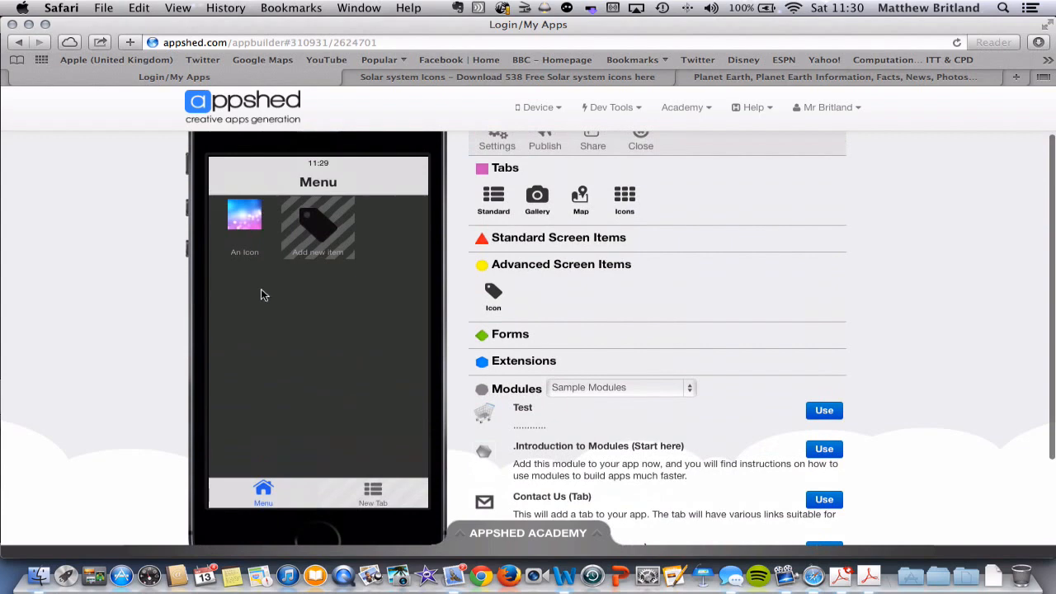
mouse_move(260, 238)
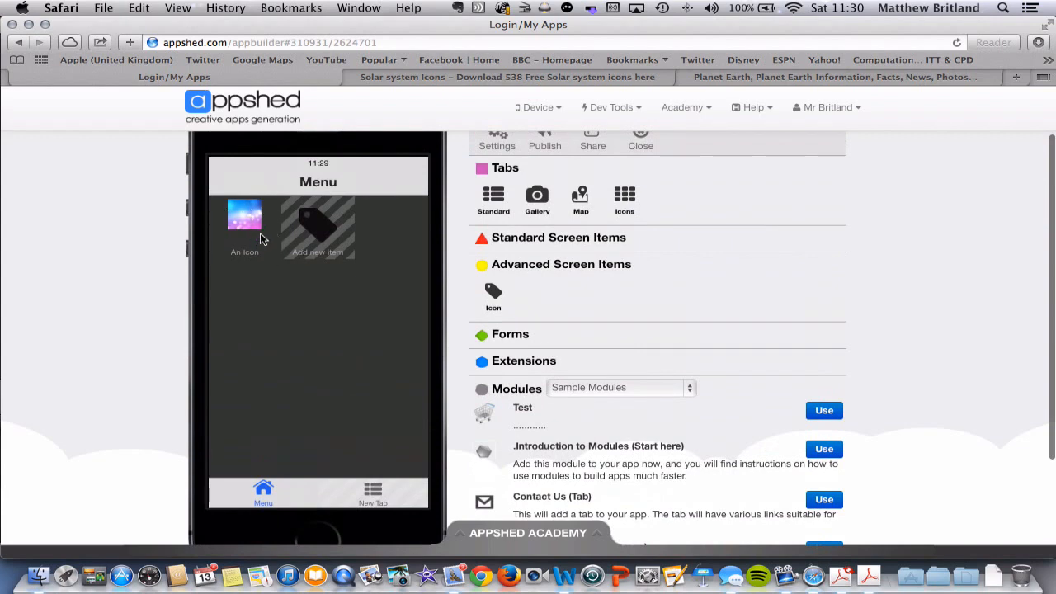
mouse_move(229, 231)
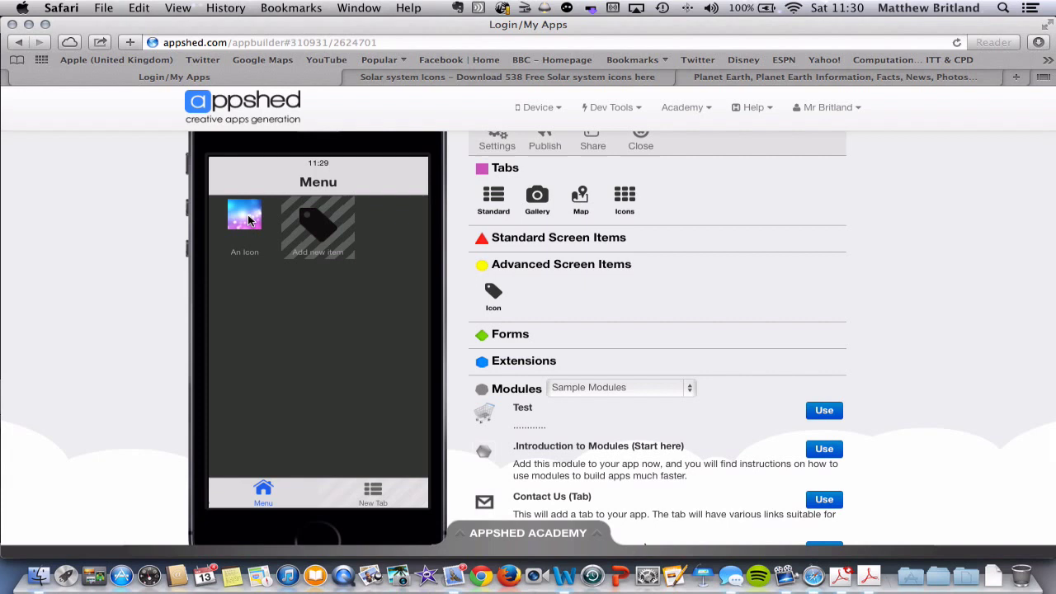
Retitle the sample Menu icon as Earth and switch to the IconArchive solar-system results
right_click(245, 216)
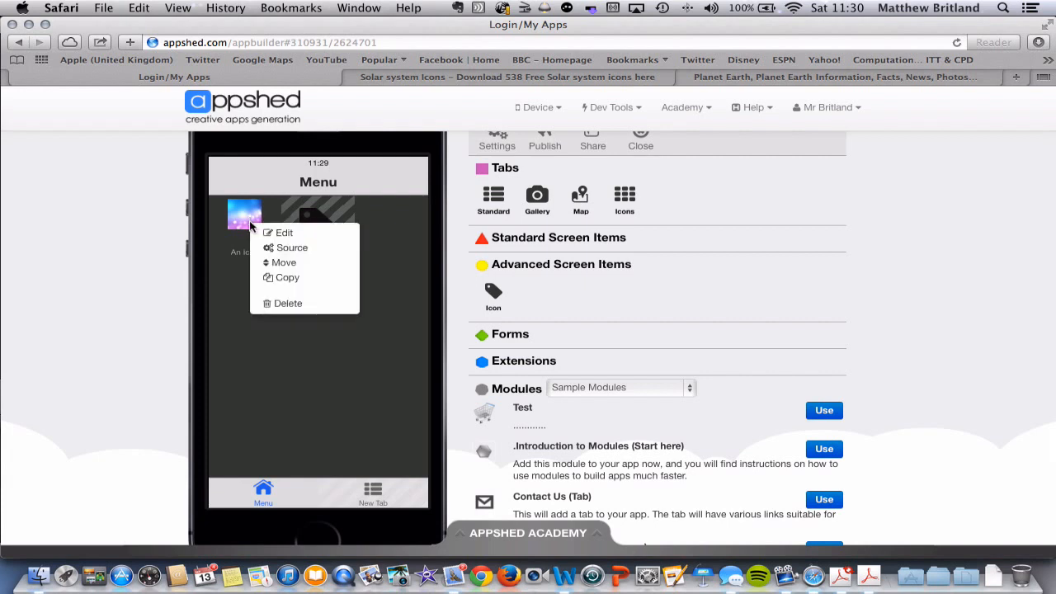
left_click(284, 231)
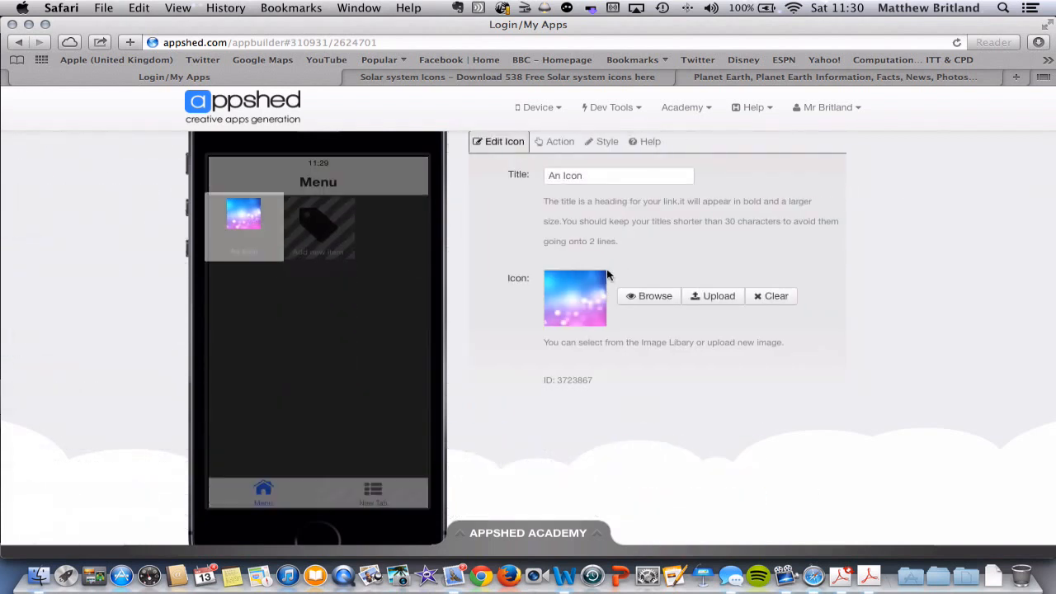
left_click(617, 175)
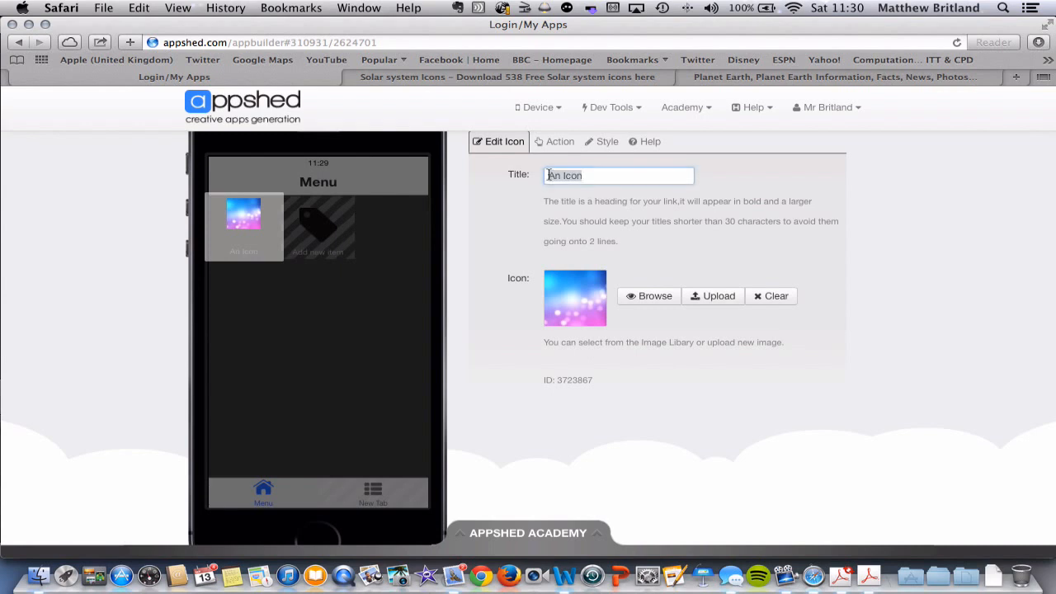
type("Earth")
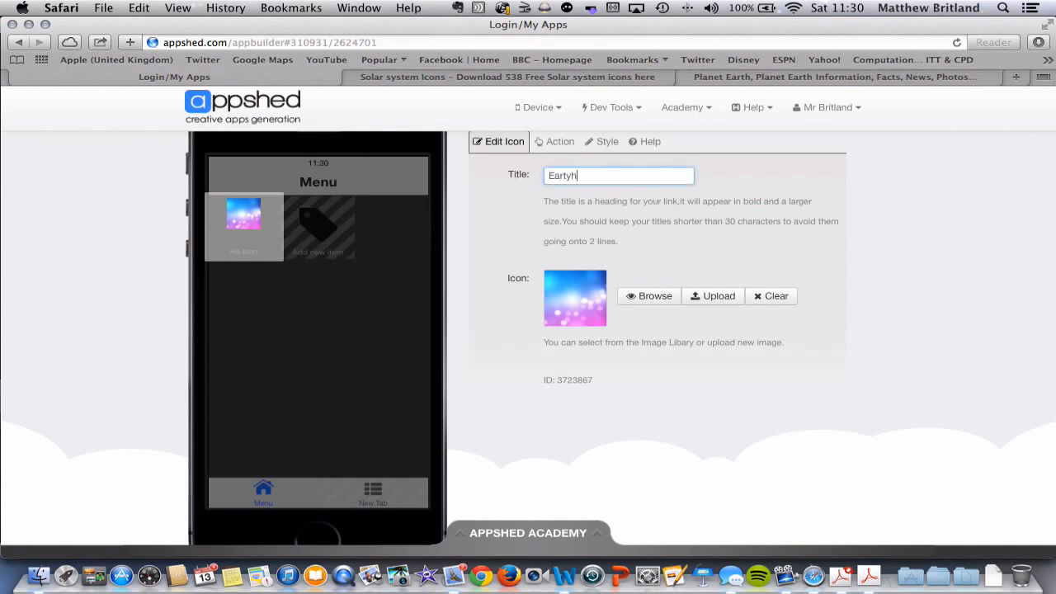
key("Backspace")
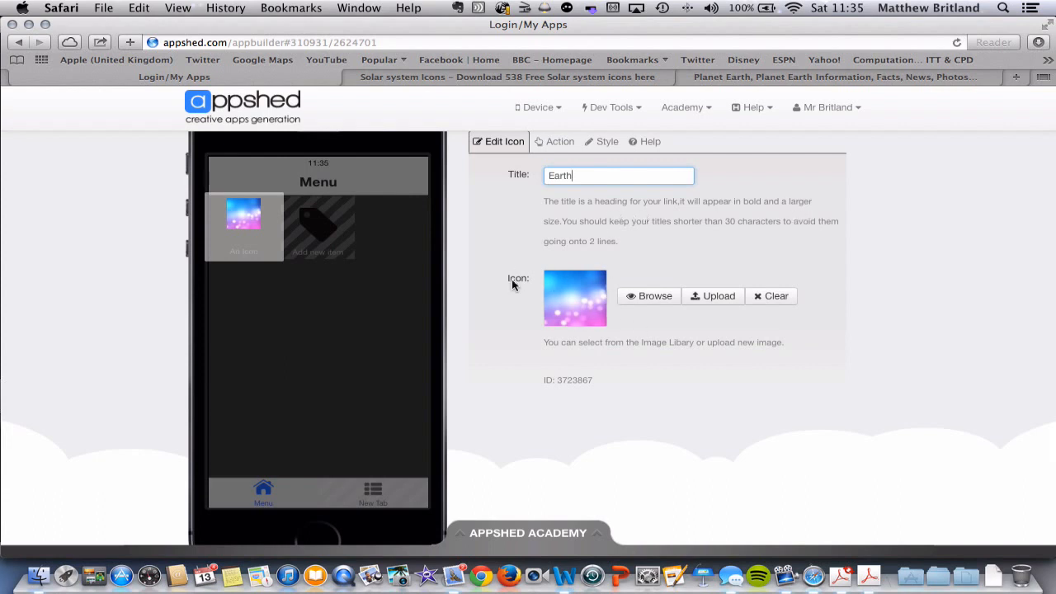
mouse_move(558, 294)
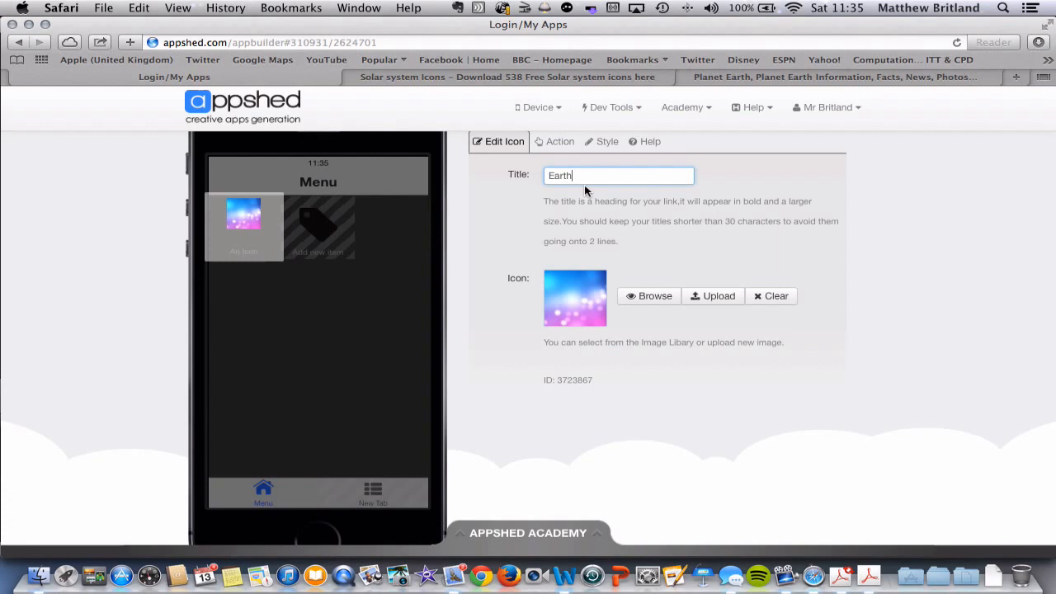
left_click(507, 77)
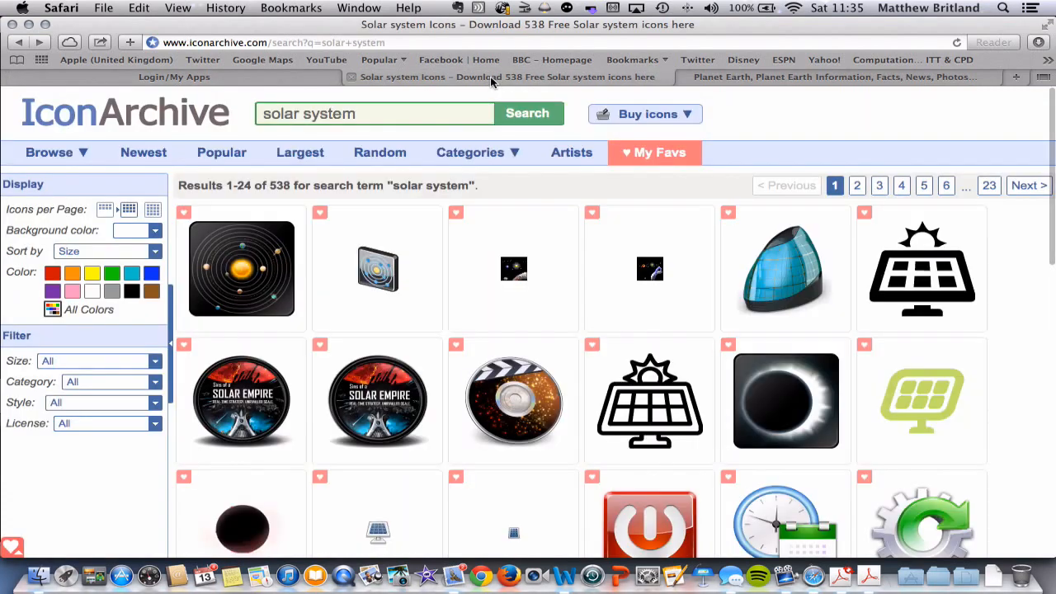
mouse_move(399, 135)
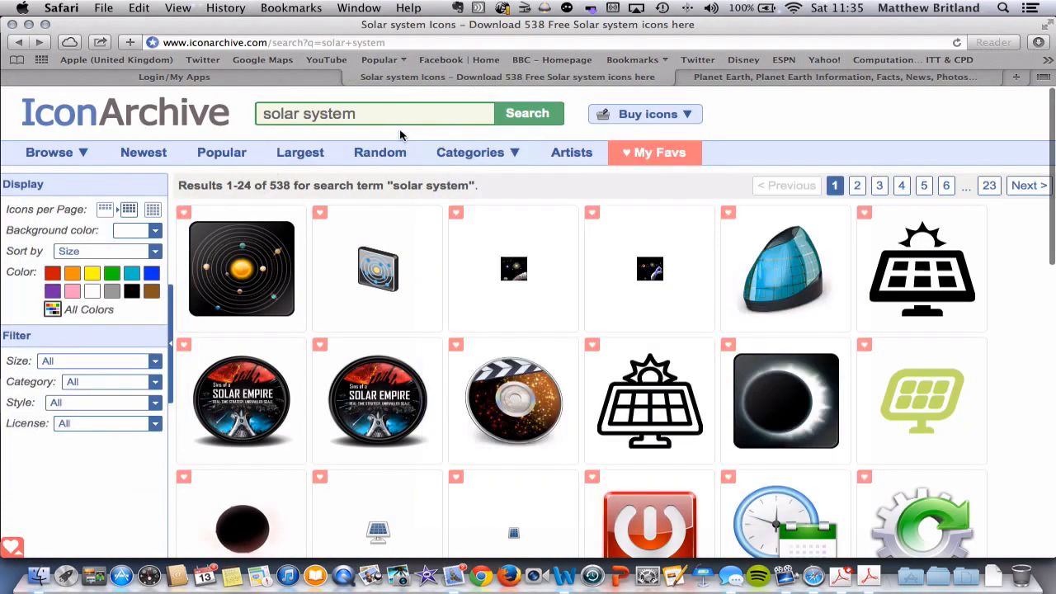
mouse_move(378, 264)
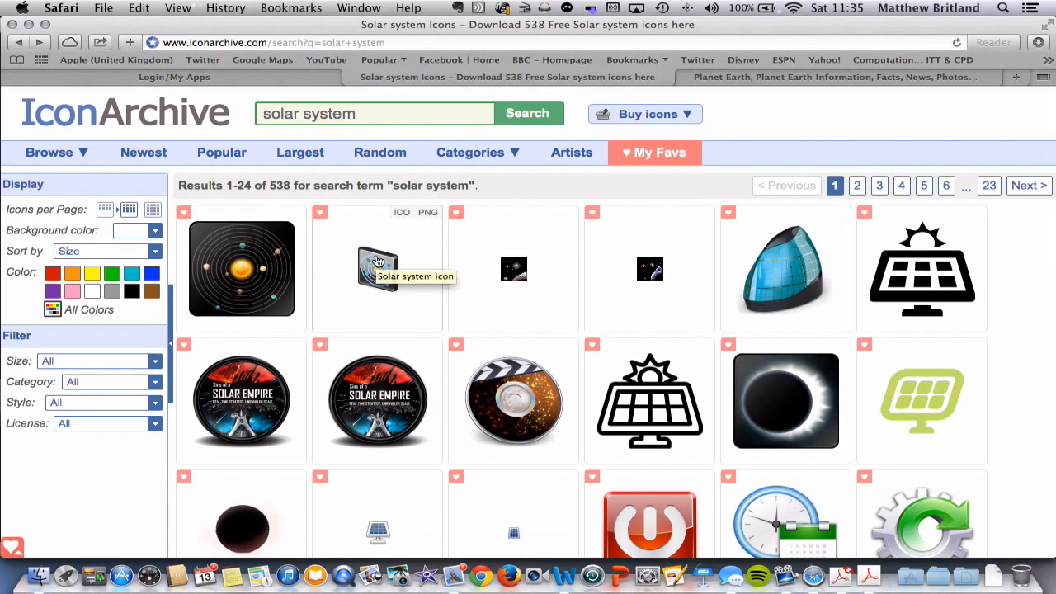
left_click(174, 78)
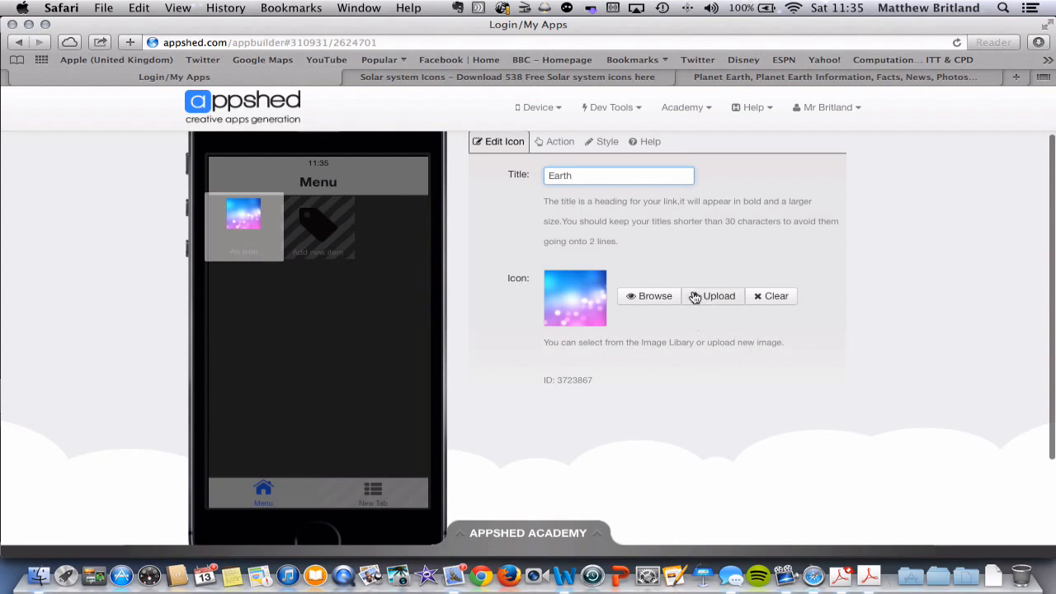
Set Globe-icon.png as the Earth icon image and move to its action settings
left_click(651, 296)
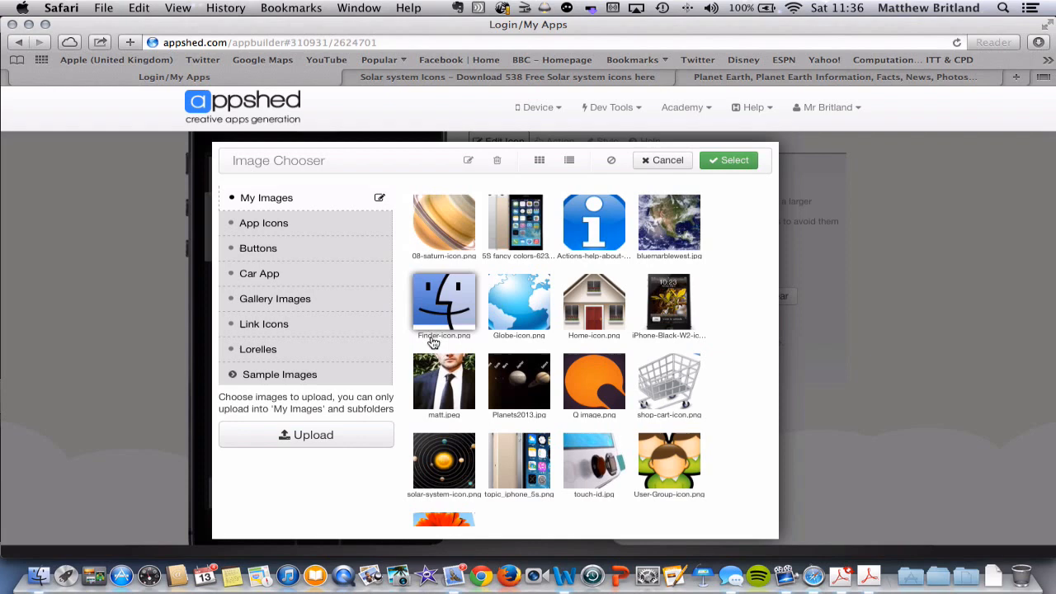
mouse_move(518, 303)
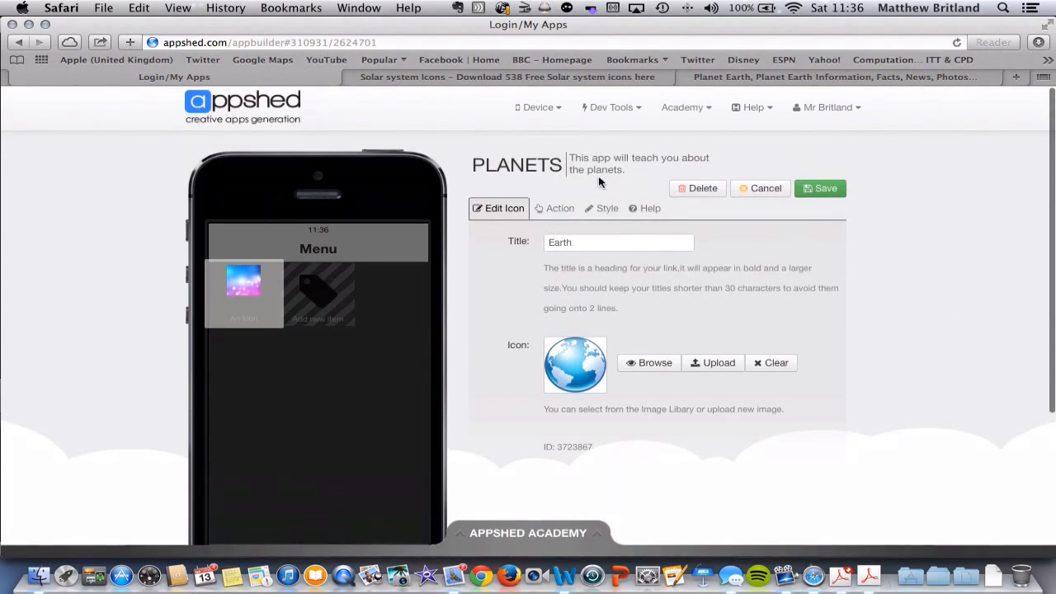
left_click(559, 208)
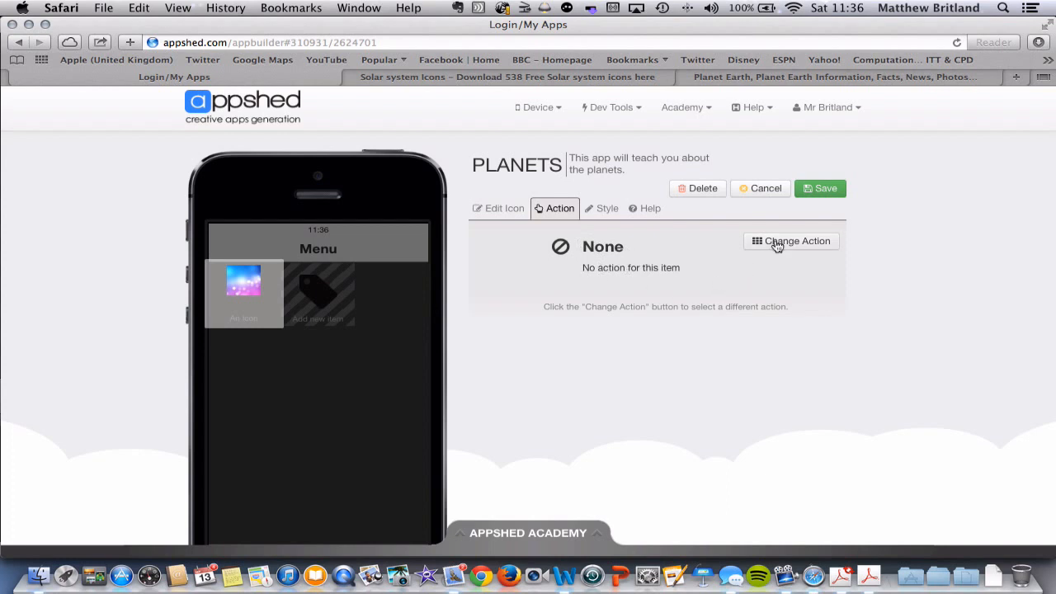
Link the Earth icon to a Standard Screen, view the new Earth screen, and return to the Menu grid
left_click(790, 241)
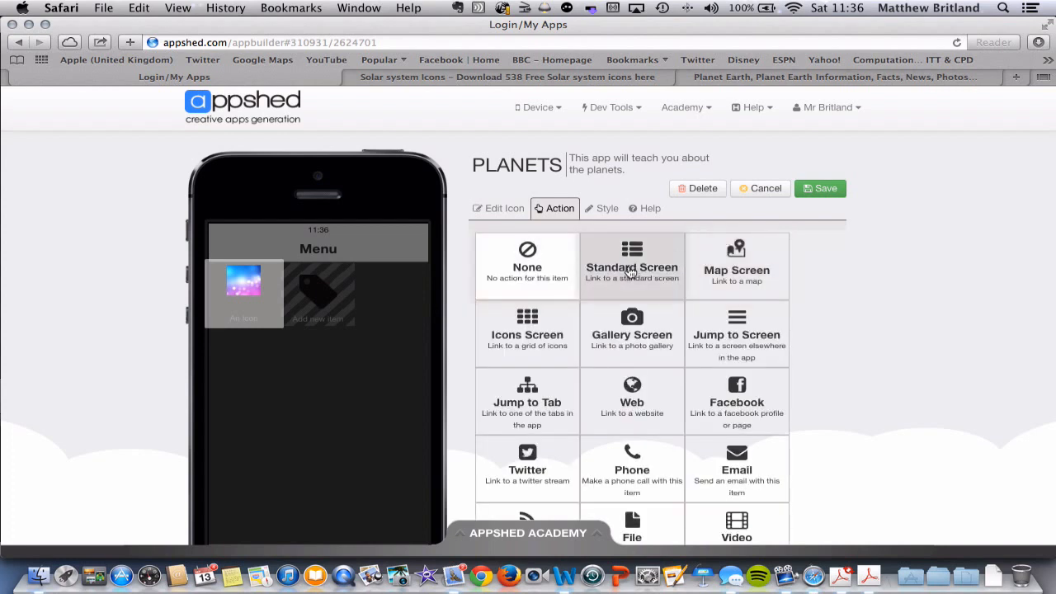
left_click(632, 266)
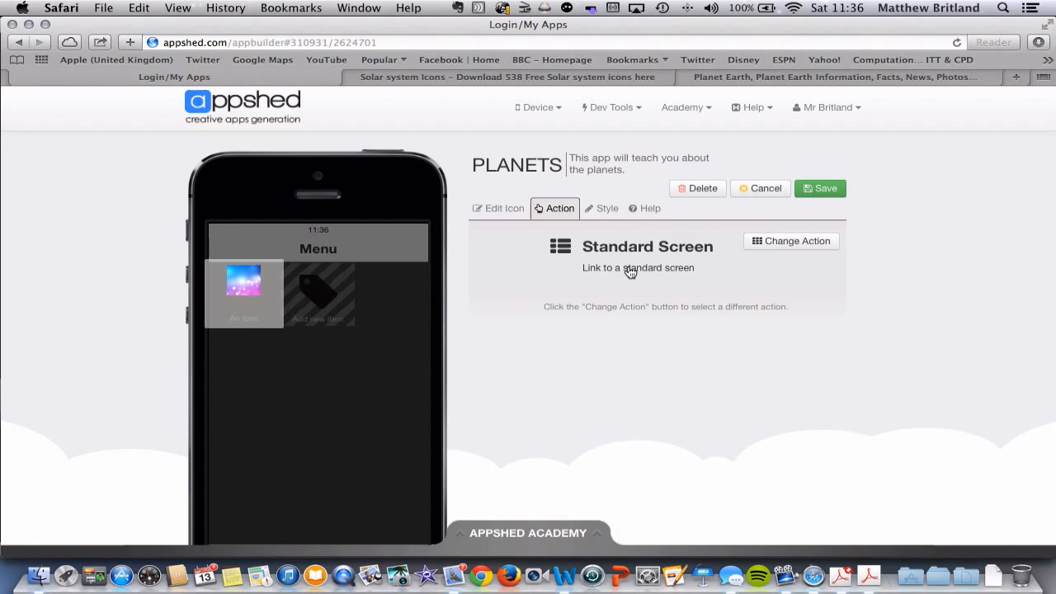
left_click(791, 241)
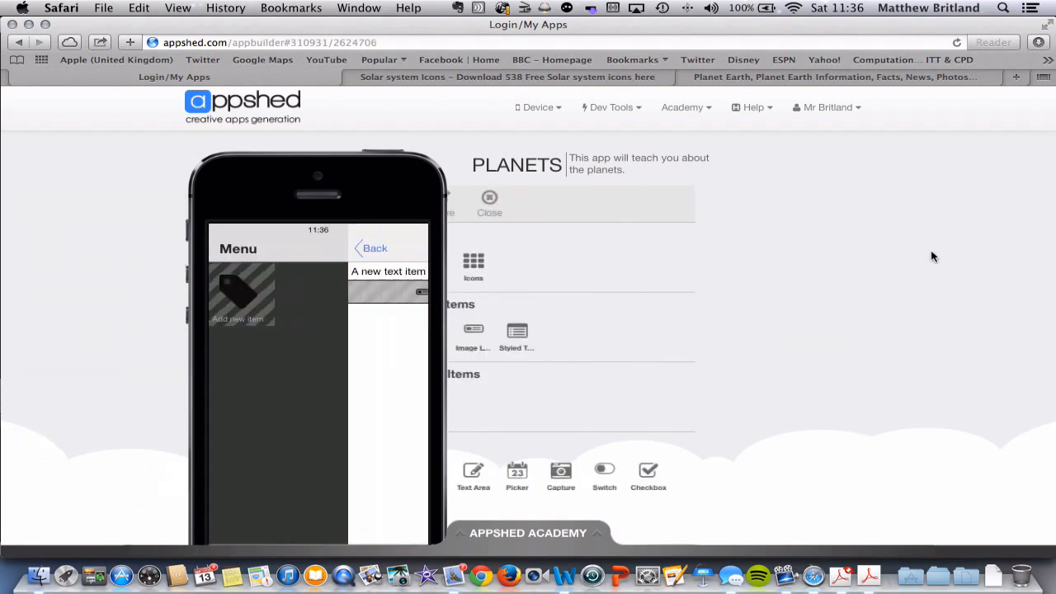
scroll("down", 3)
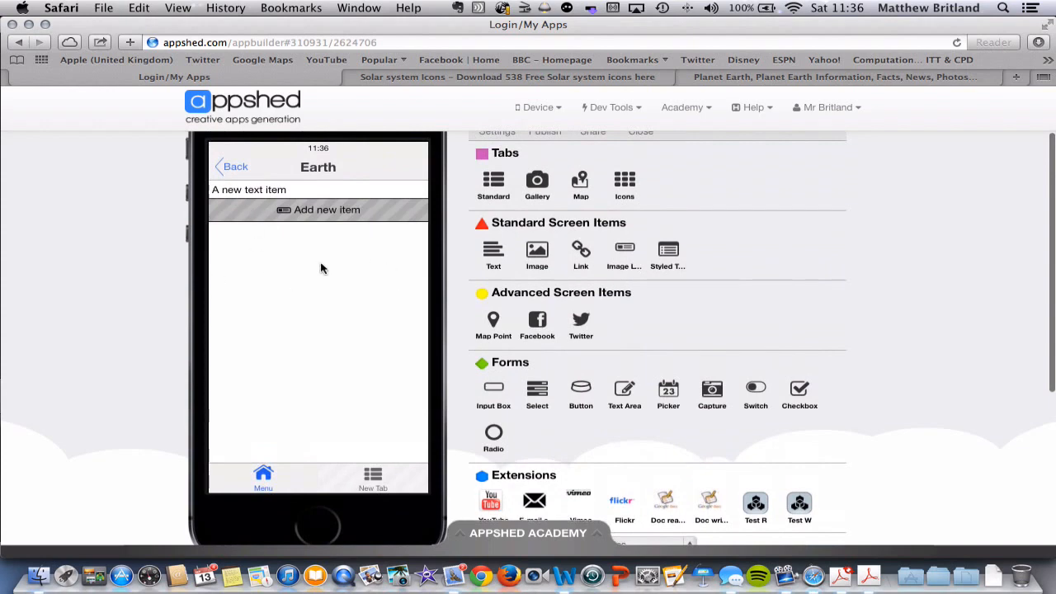
mouse_move(390, 264)
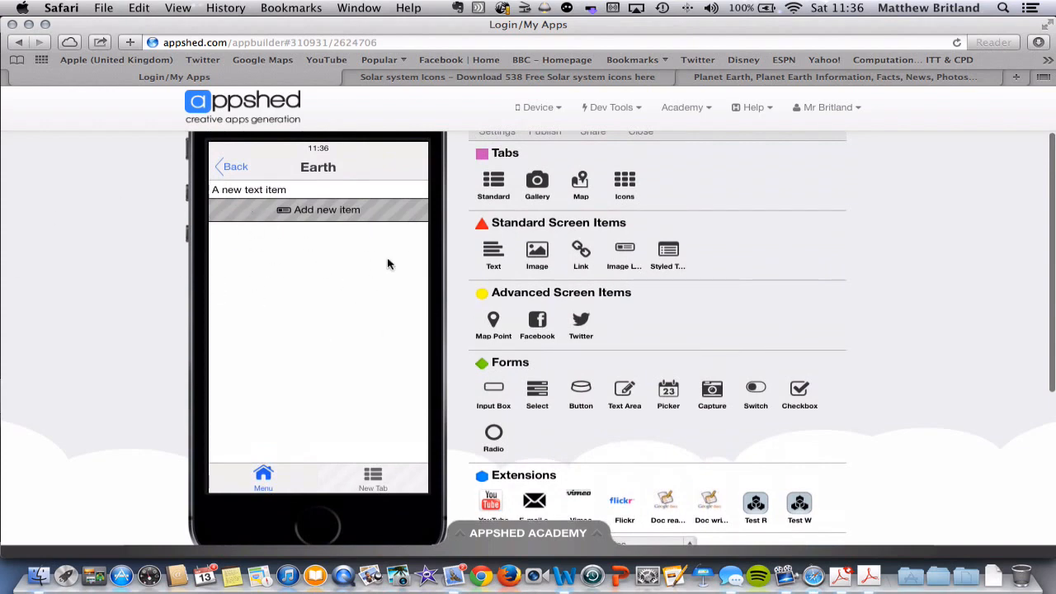
left_click(235, 165)
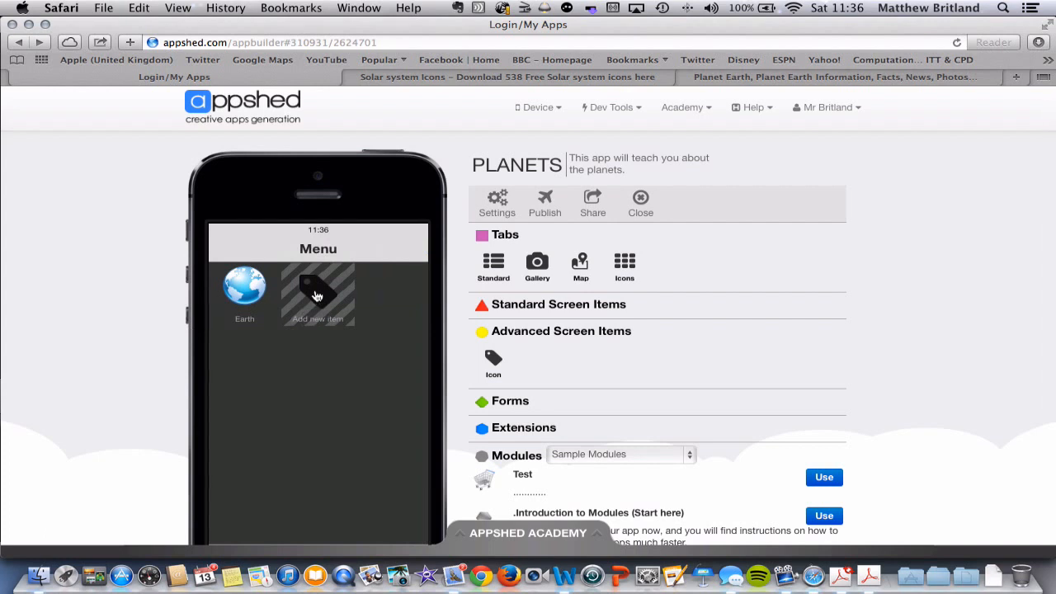
Add a new Menu icon titled Saturn
left_click(317, 294)
type("Sa")
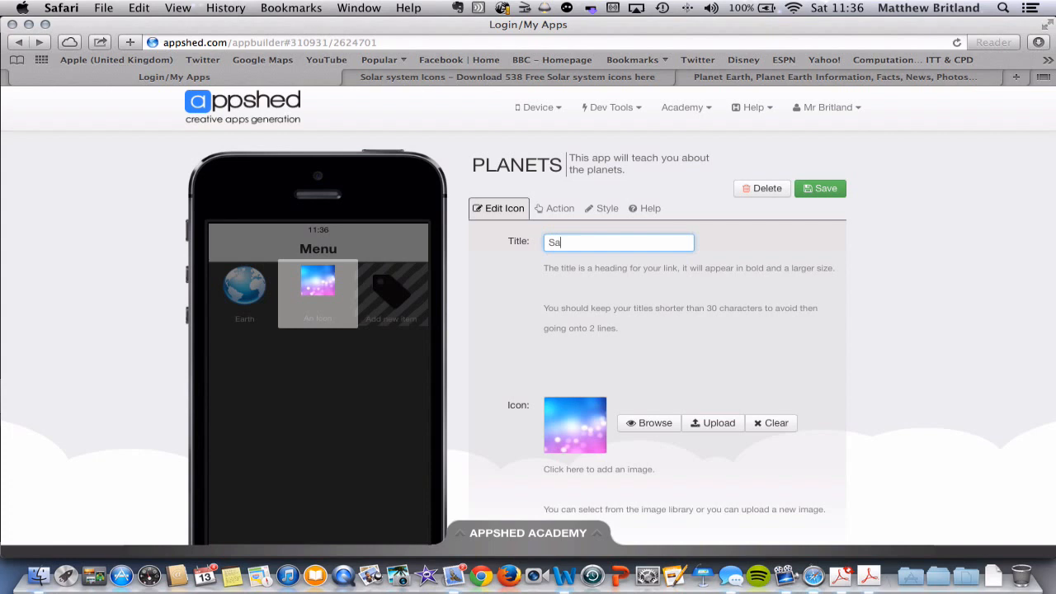
type("turn")
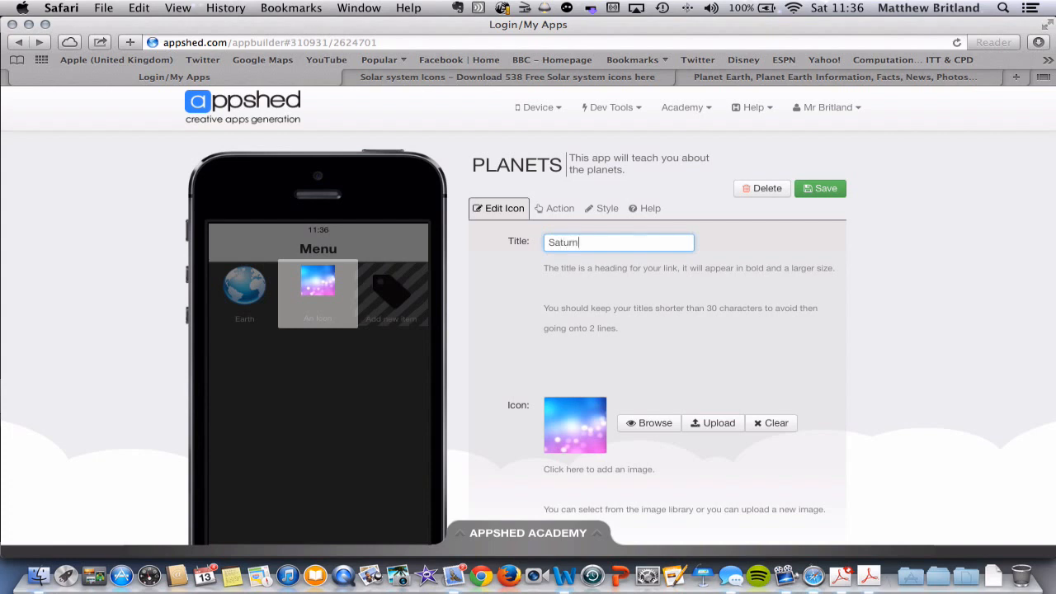
scroll("down", 3)
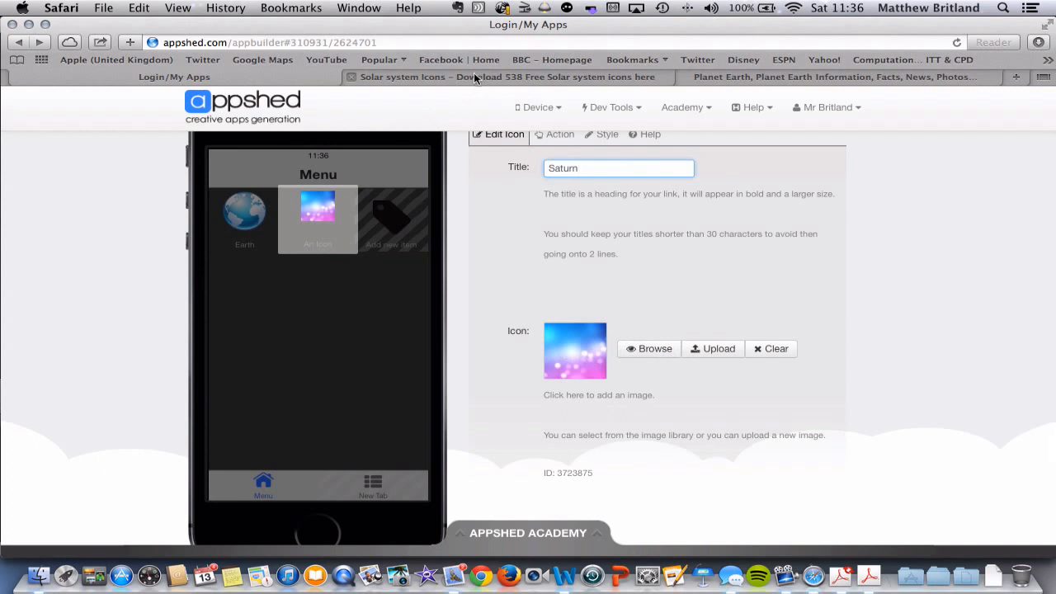
mouse_move(648, 348)
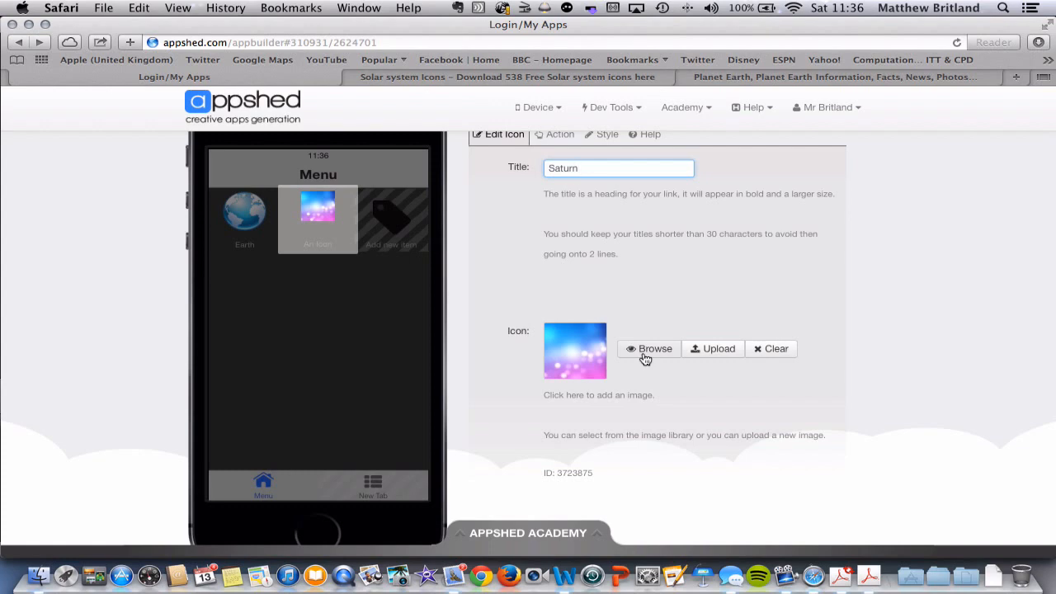
Set 08-saturn-icon.png as the Saturn icon image
left_click(650, 348)
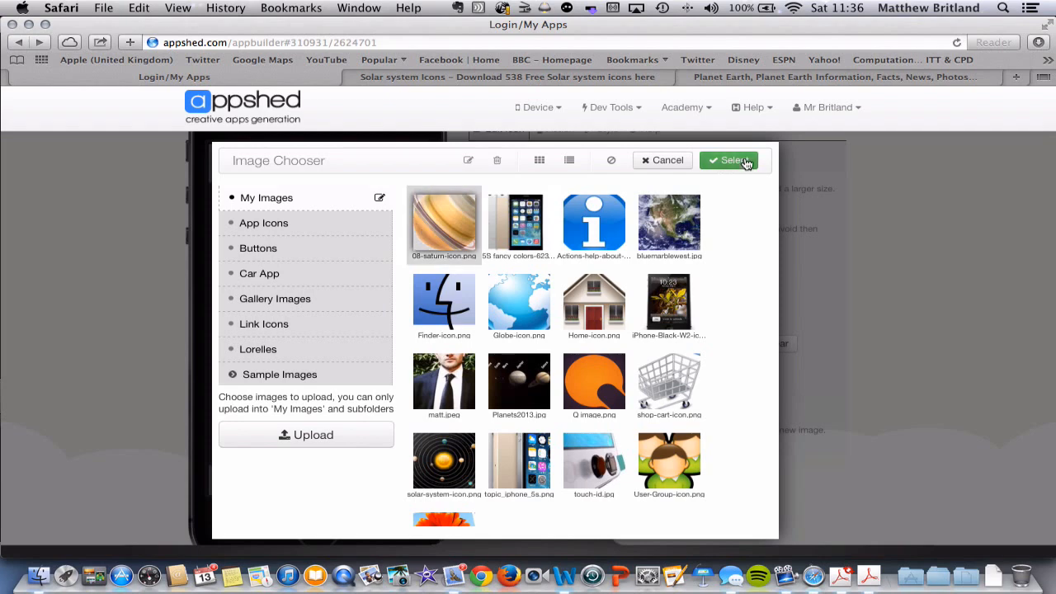
left_click(729, 160)
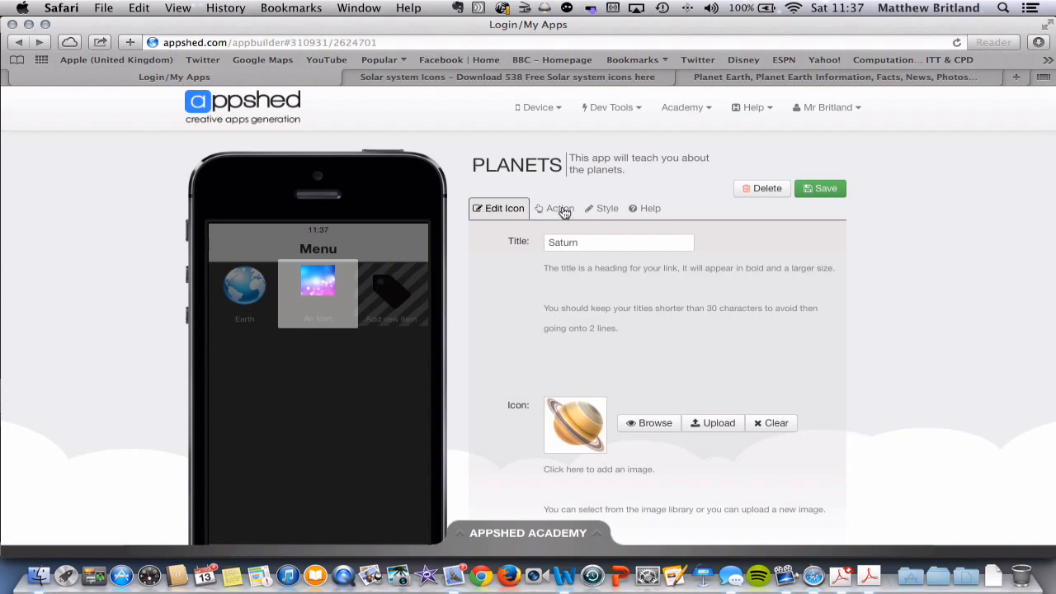
Link the Saturn icon to a Standard Screen and return to the Menu grid showing both icons
left_click(555, 208)
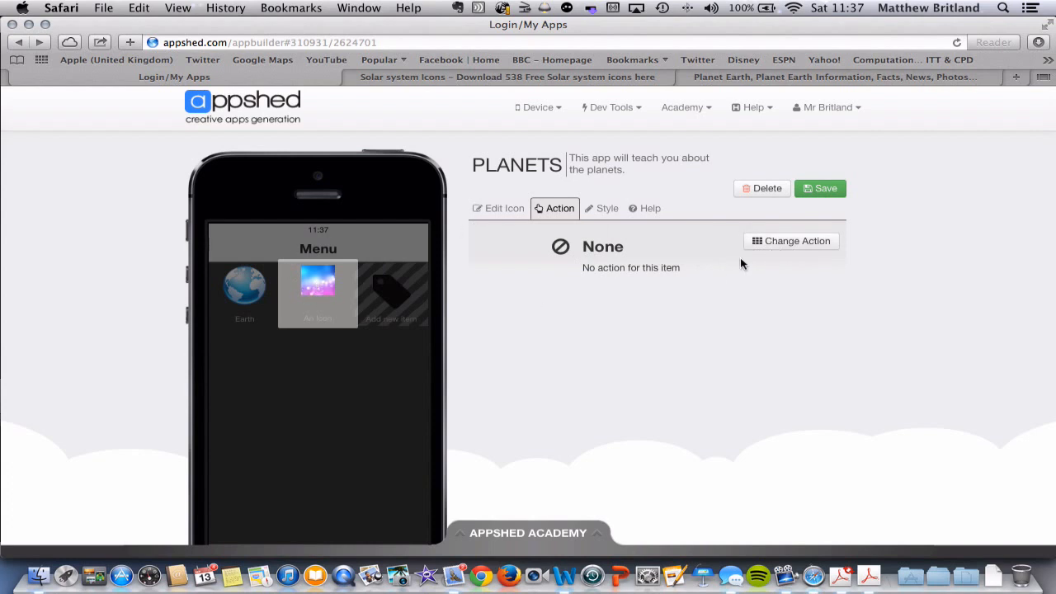
left_click(788, 241)
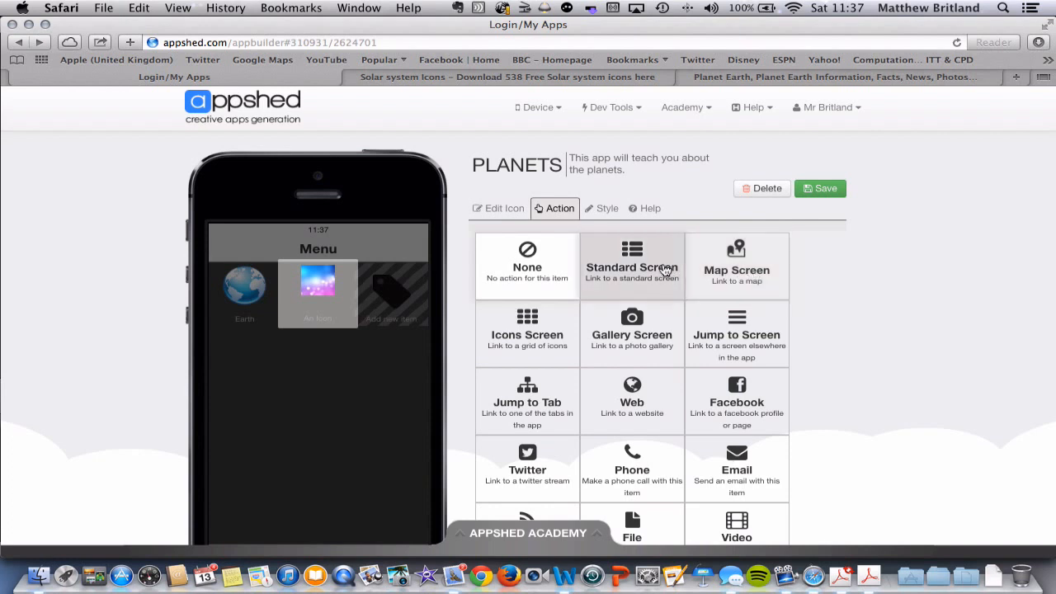
left_click(630, 265)
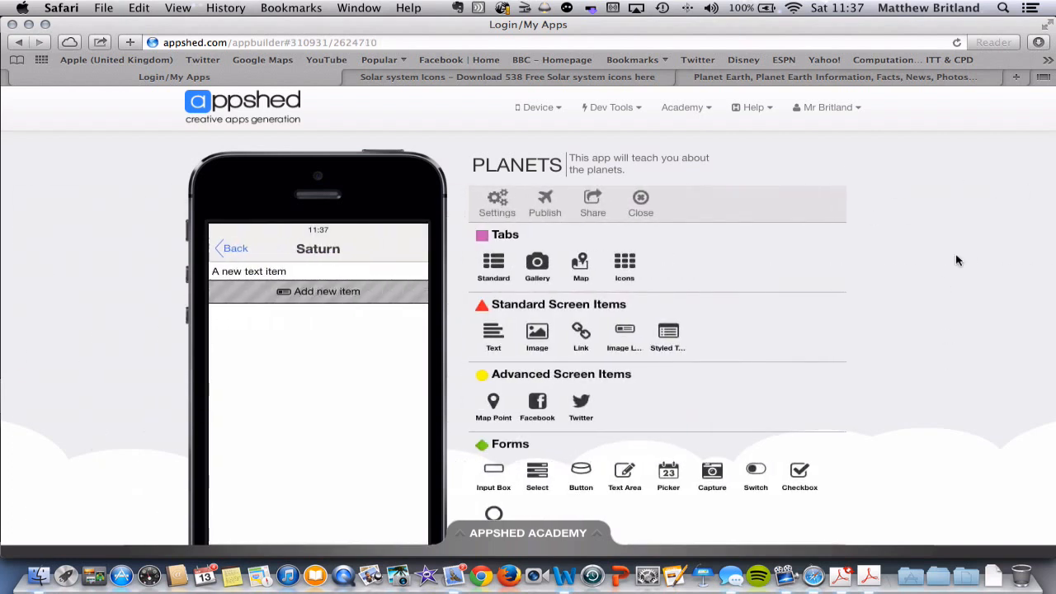
scroll("down", 3)
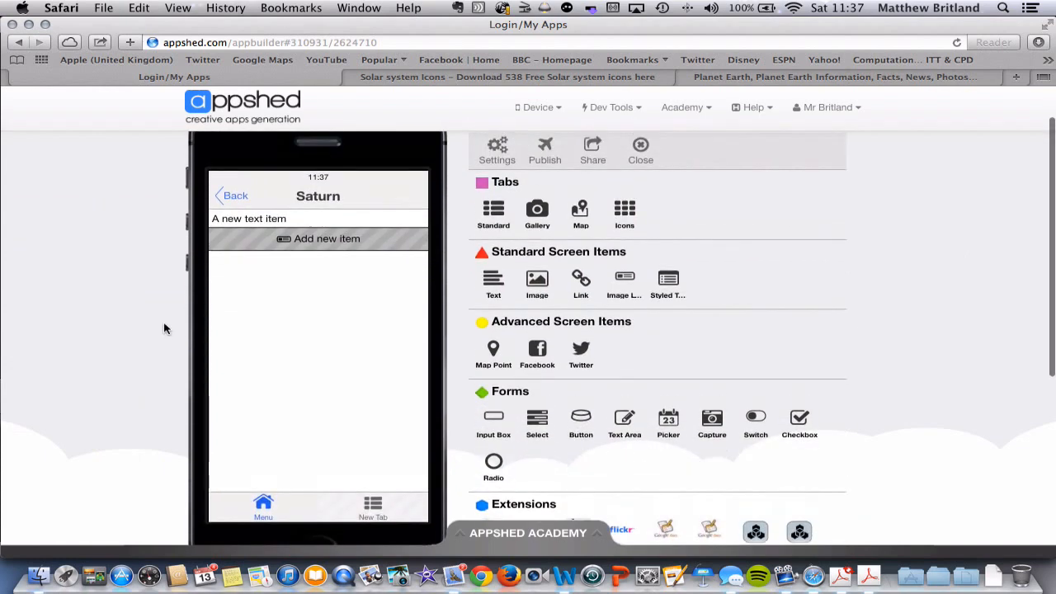
left_click(235, 195)
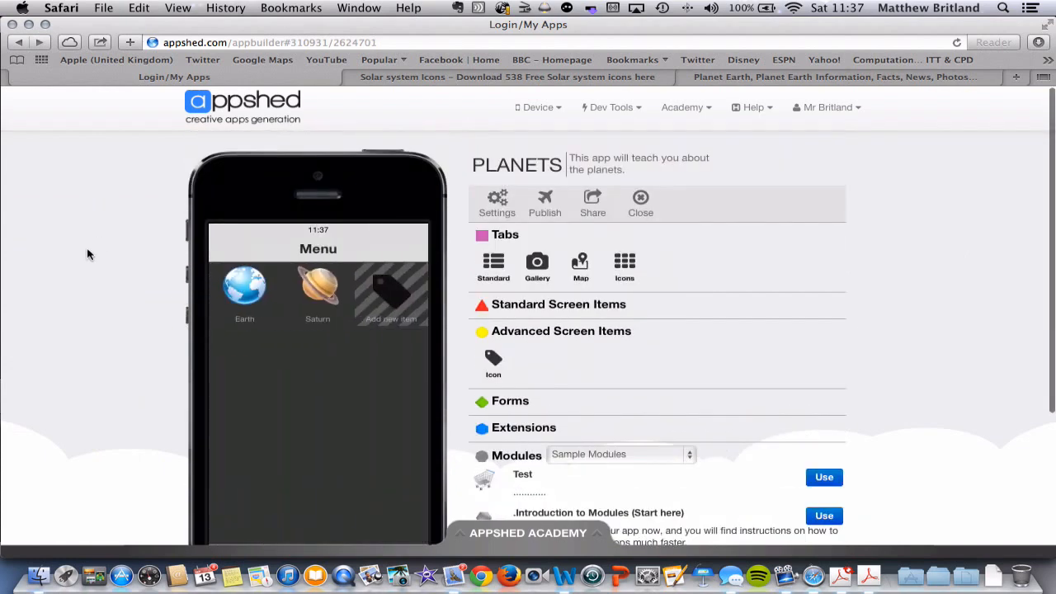
scroll("down", 3)
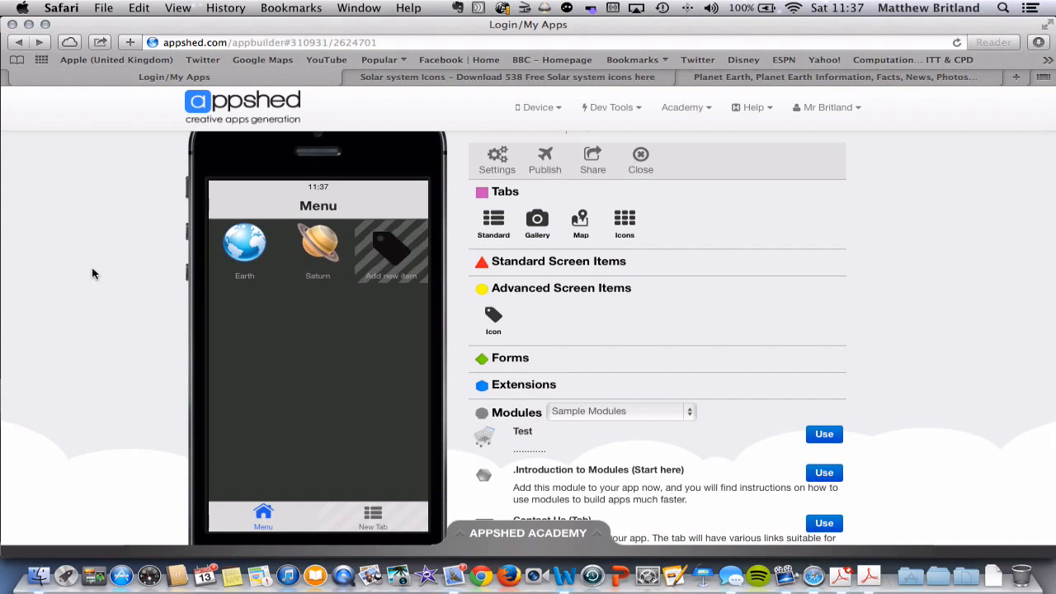